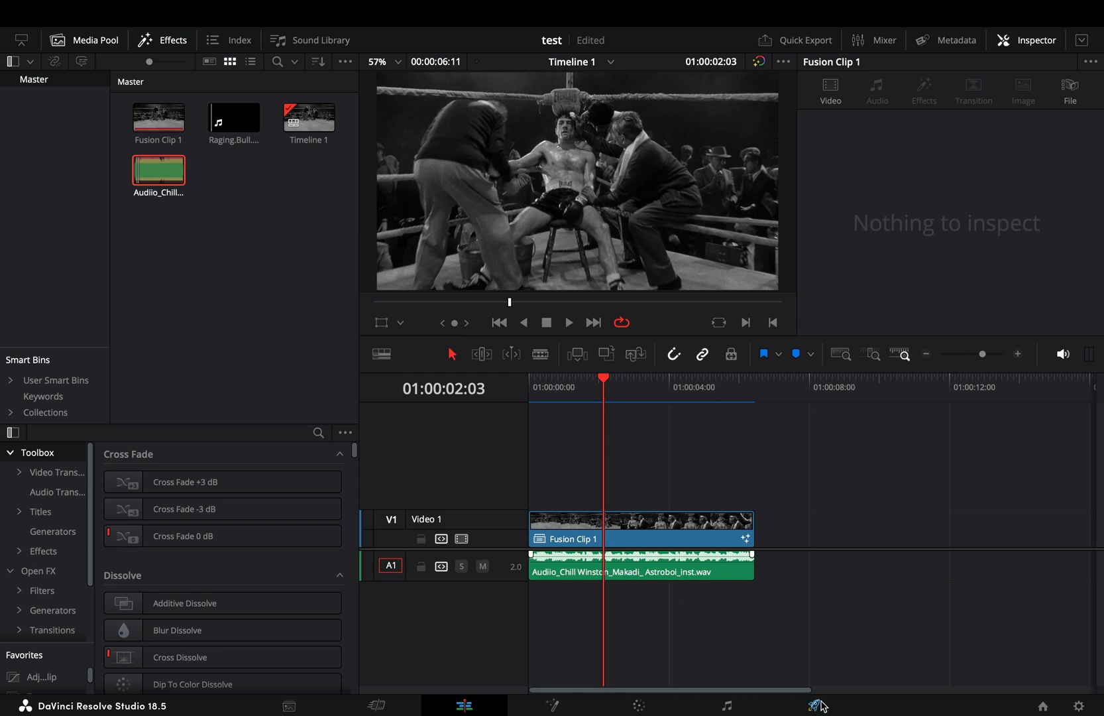
Create a Fusion clip from the timeline clip and insert a Time Stretcher node ahead of MediaOut.
left_click(811, 704)
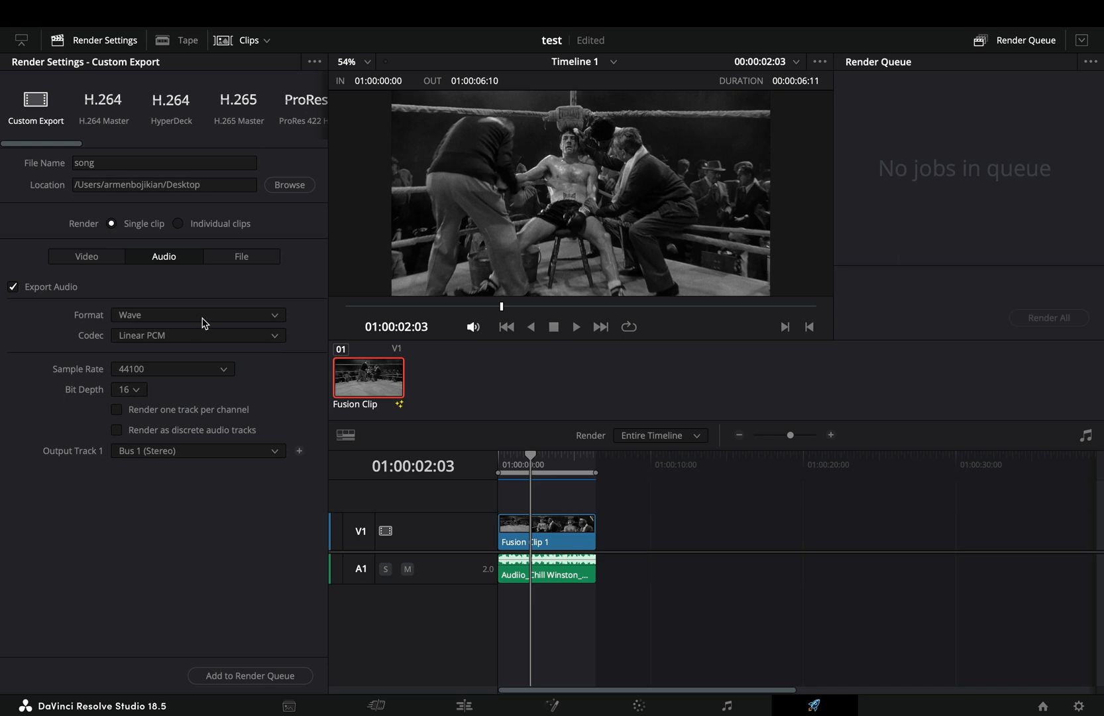
mouse_move(210, 378)
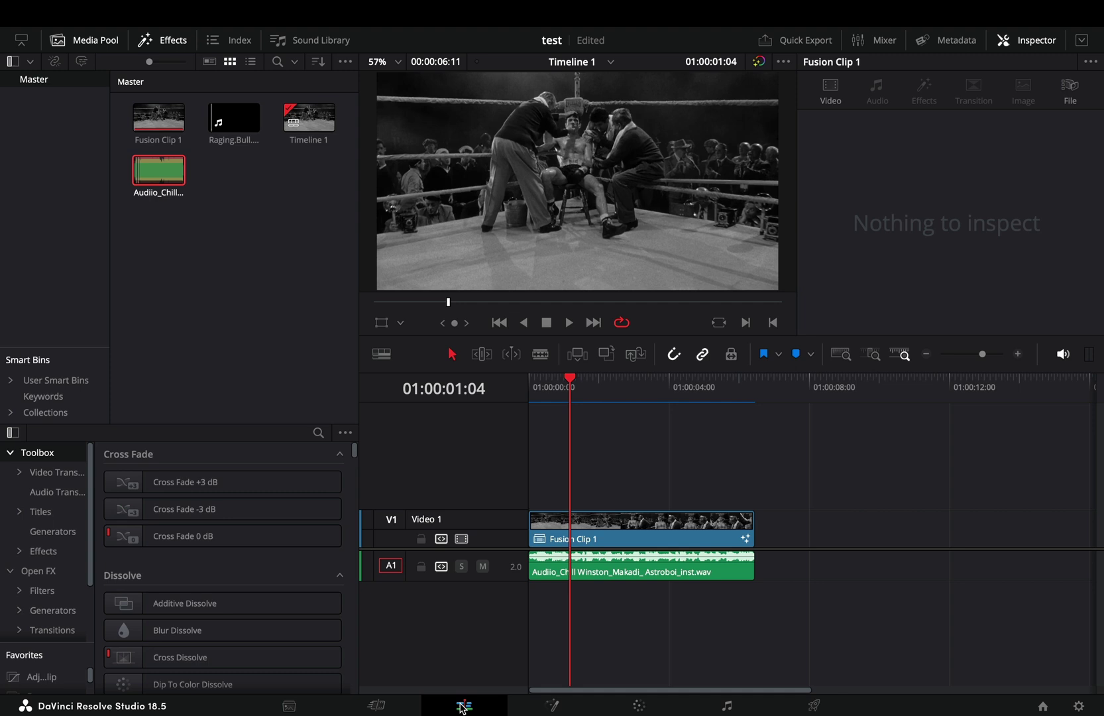
right_click(639, 528)
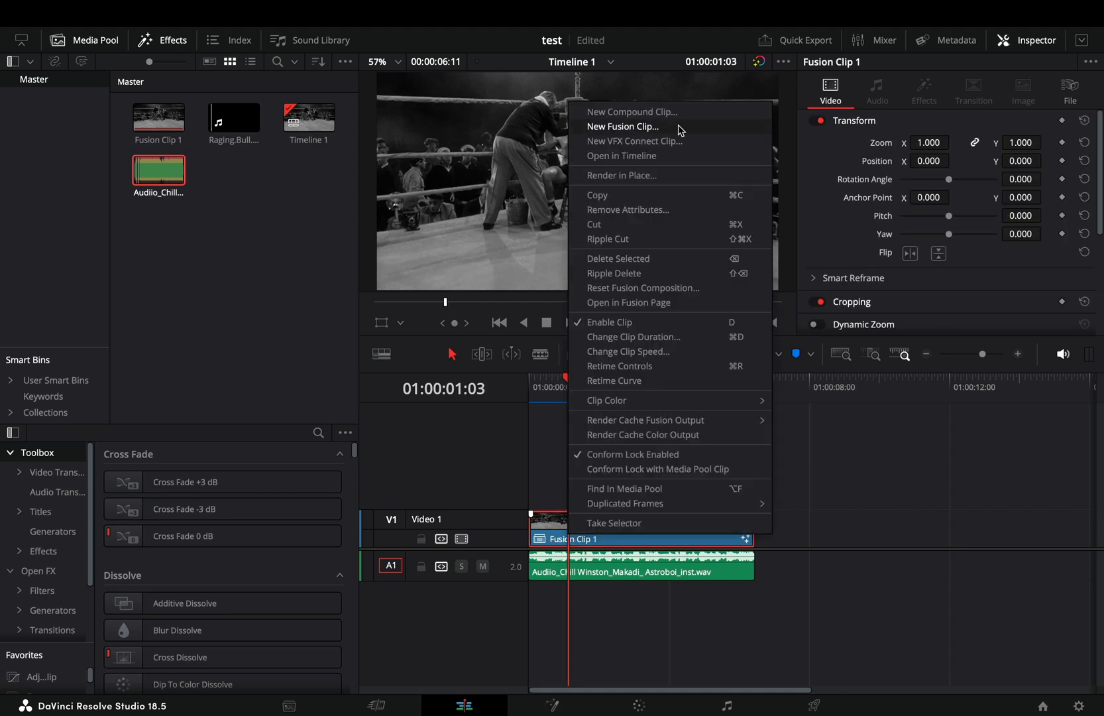
left_click(622, 126)
type("time")
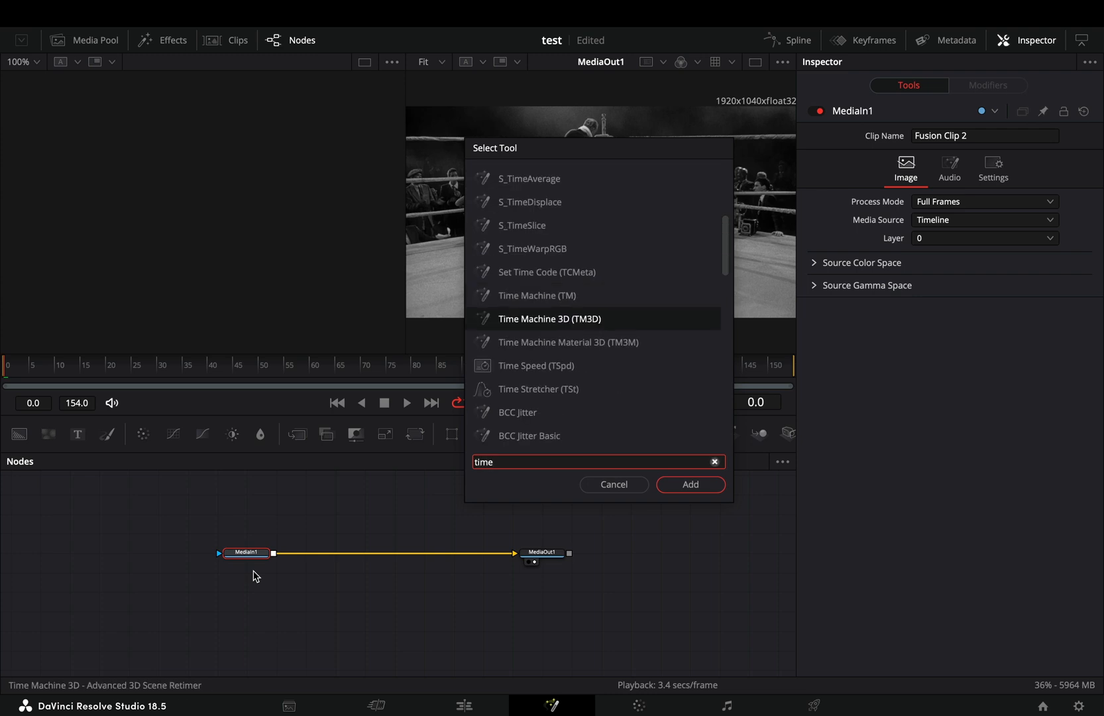
left_click(690, 484)
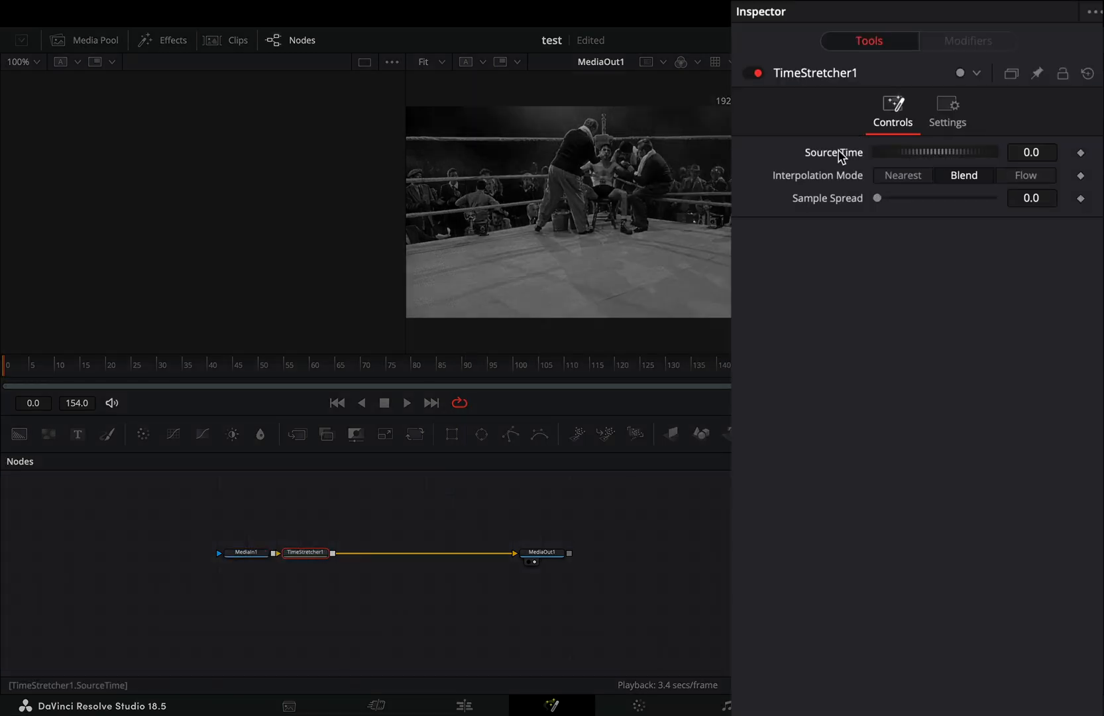
right_click(834, 153)
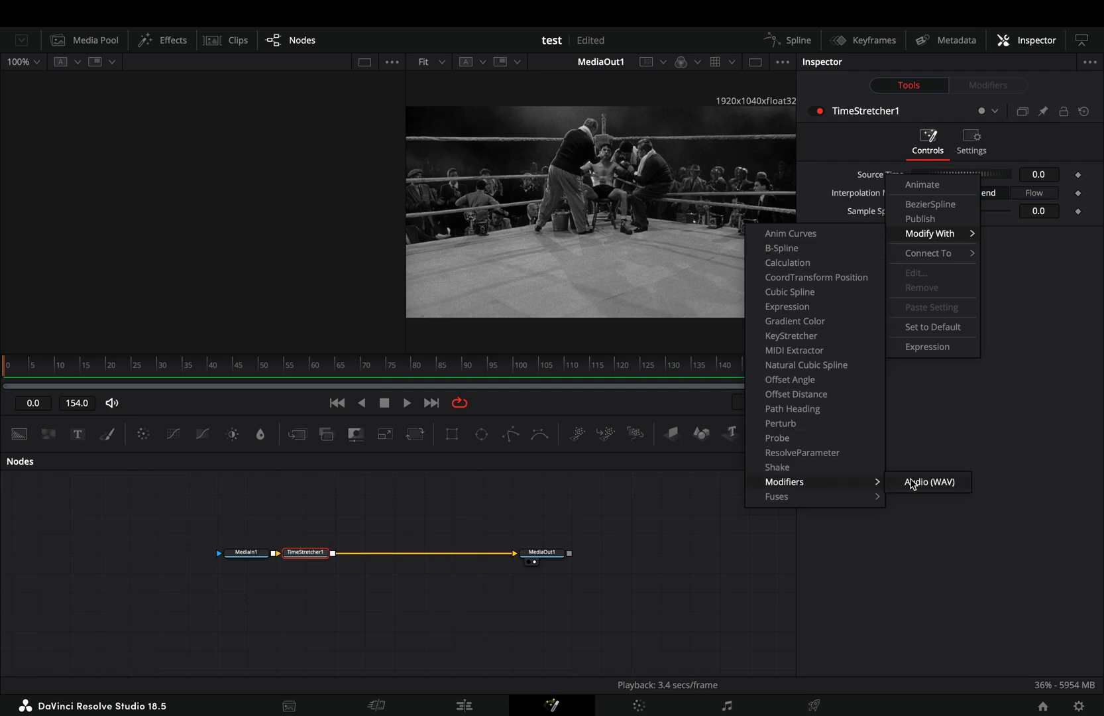
Attach an Audio (WAV) modifier to Source Time, load song.wav, and set proxy sampling to 15.
left_click(929, 482)
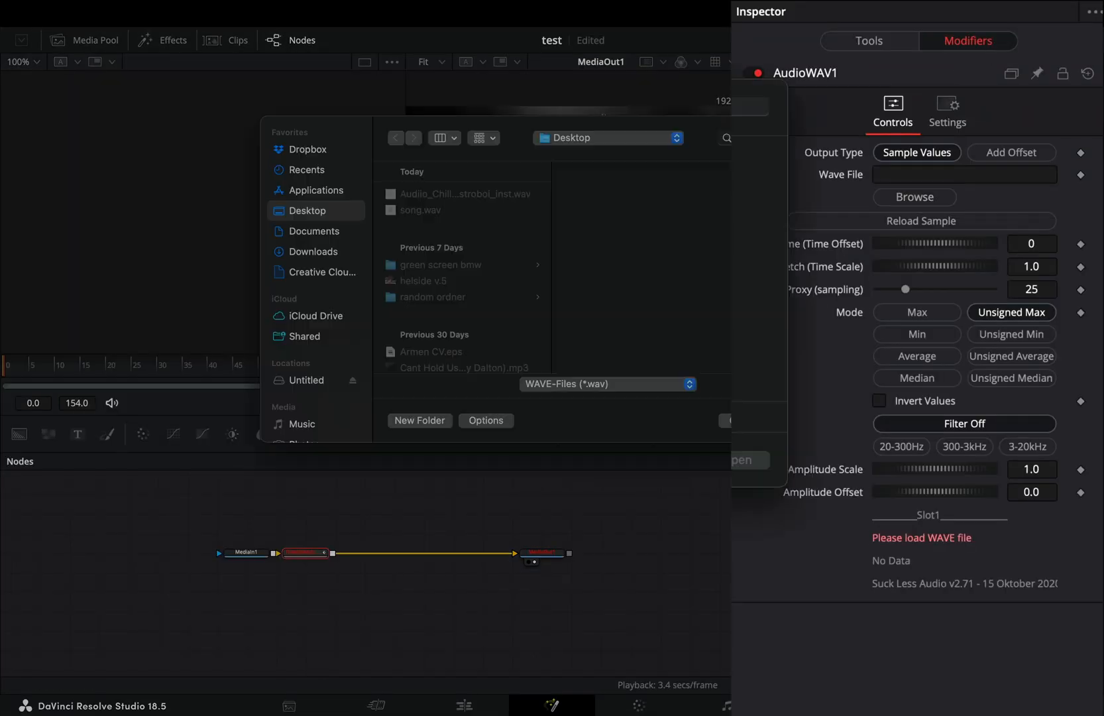
double_click(421, 210)
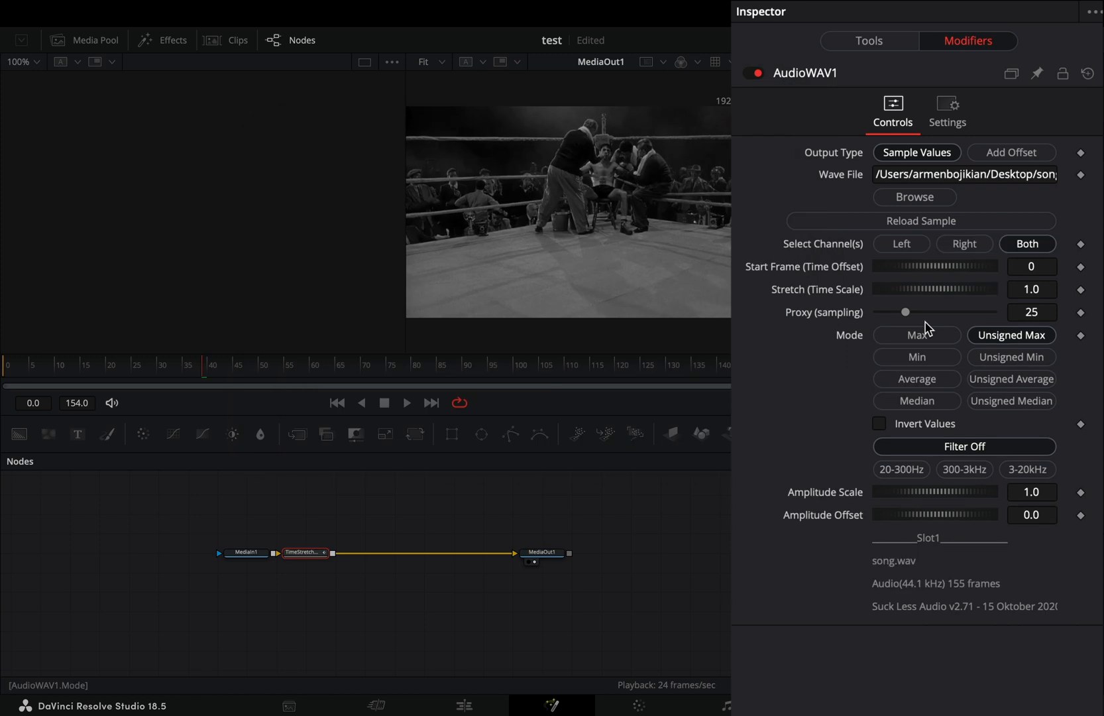
left_click_drag(906, 312, 893, 312)
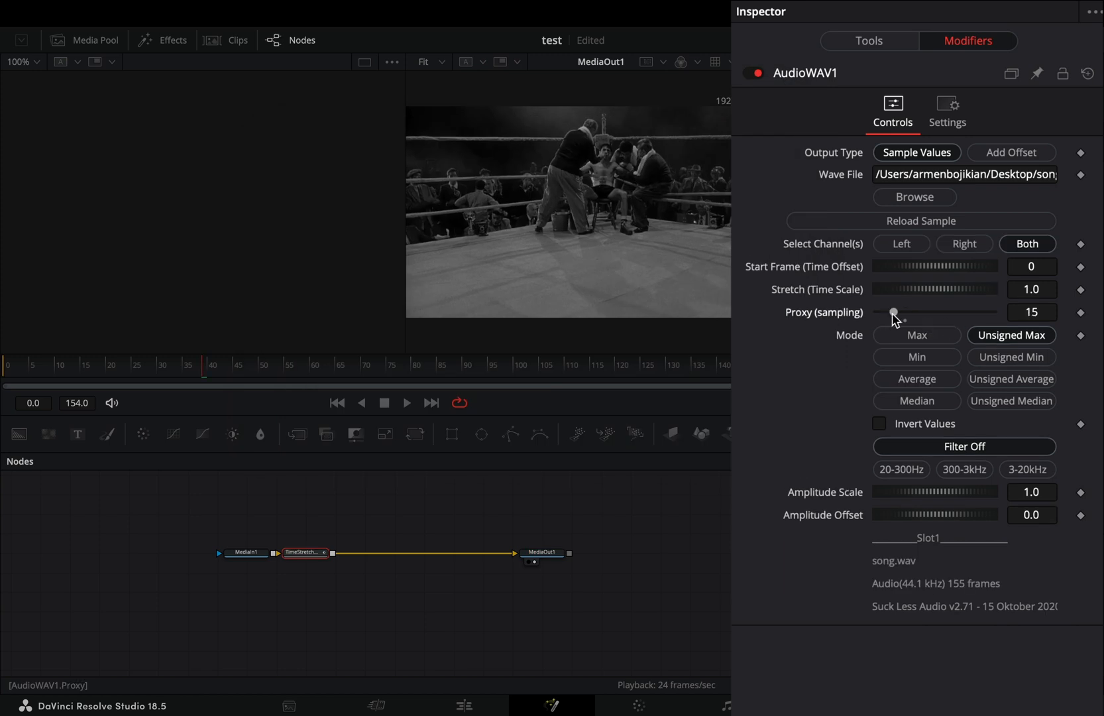
mouse_move(1001, 385)
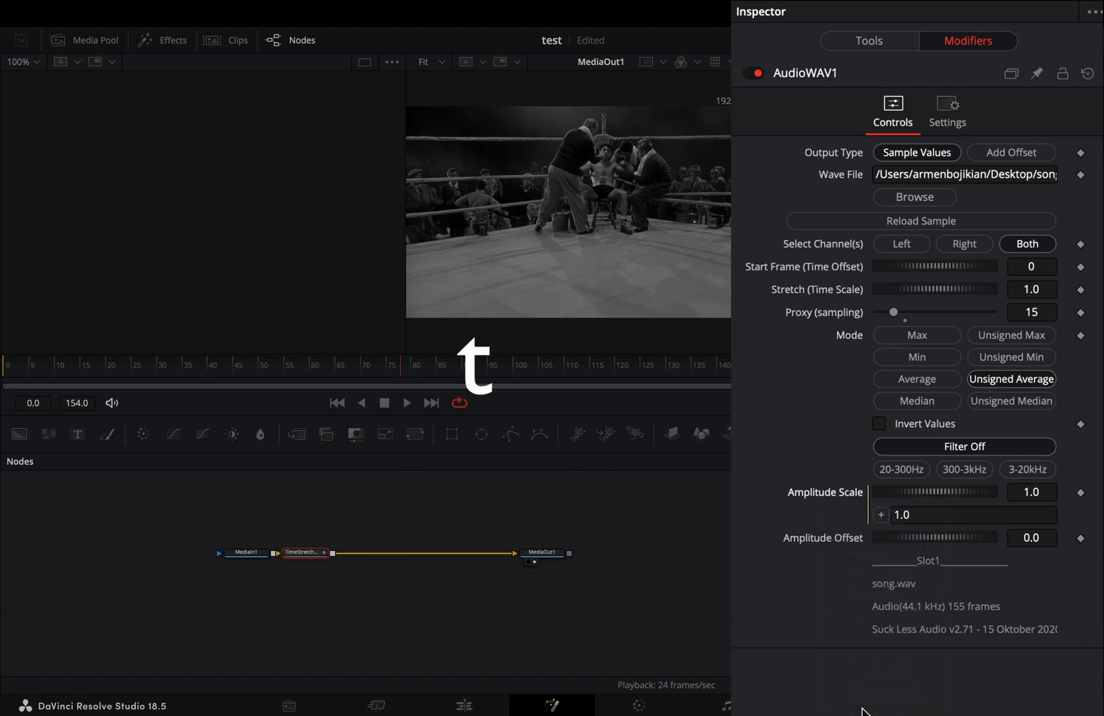
Set the Amplitude Scale expression to 'time' and add a Frame Average node after TimeStretcher.
type("time")
type("frame")
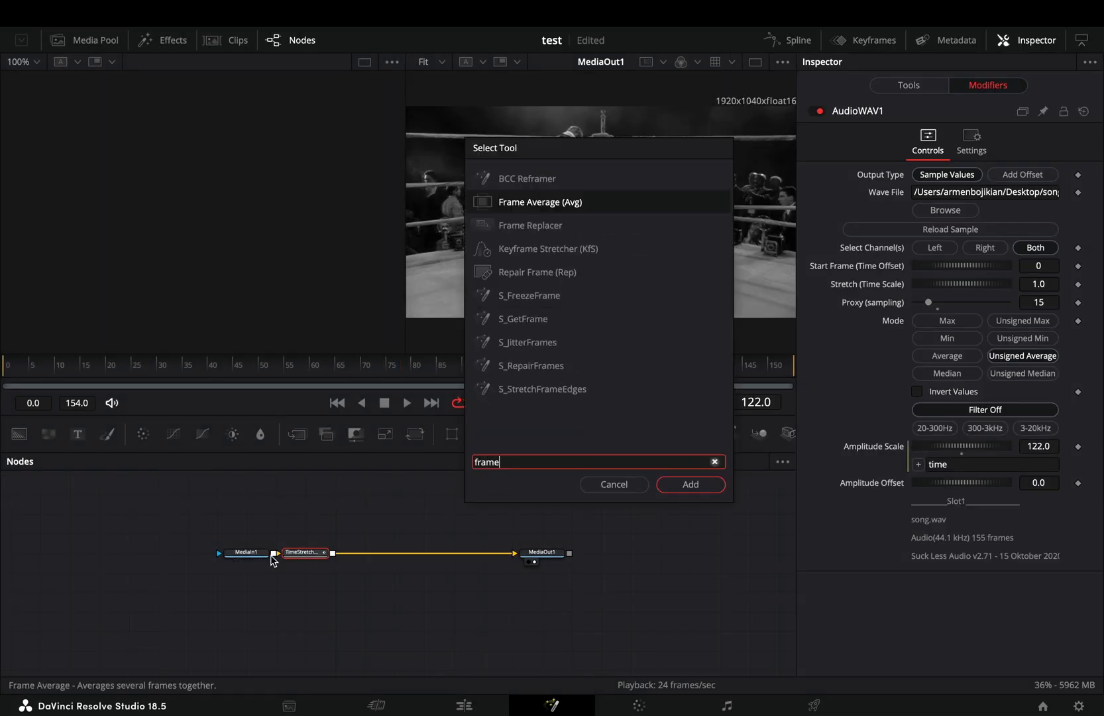
left_click(690, 484)
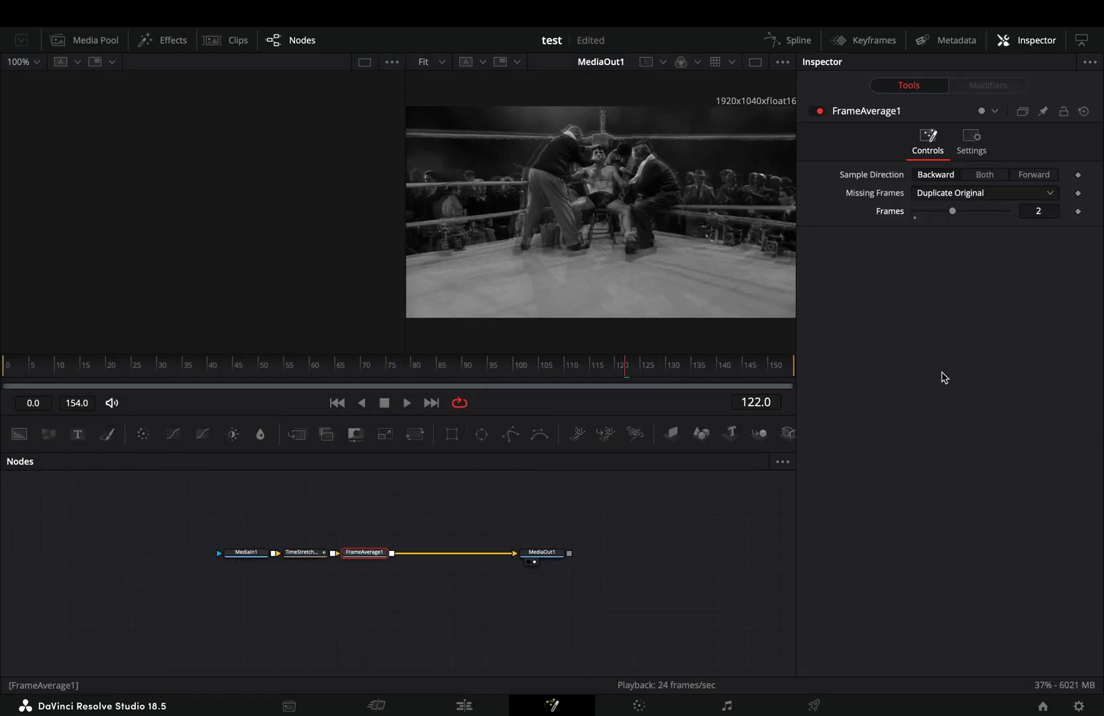